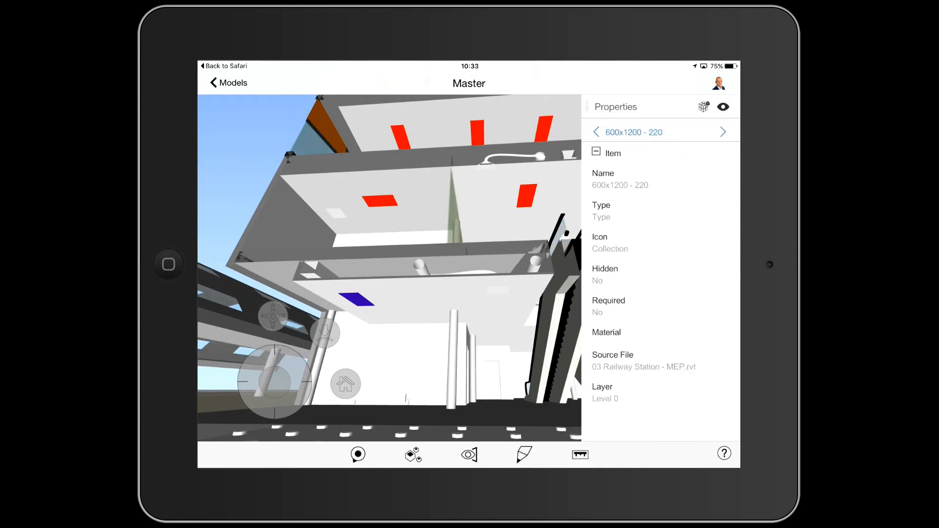
Step: Reset to the saved Start view showing the whole station model from outside
{"action": "left_click", "coordinate": [468, 455]}
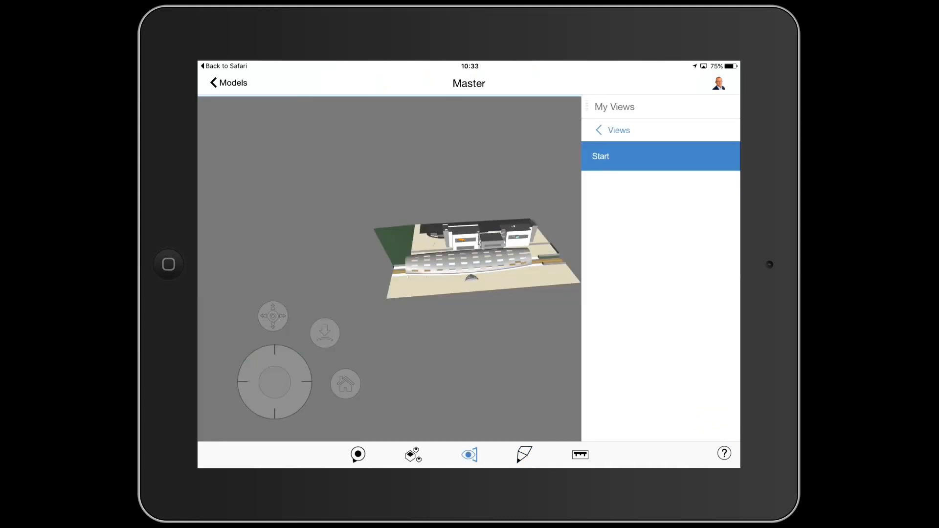
Step: Show the Level 0 plan map for choosing a new walkthrough location
{"action": "left_click", "coordinate": [660, 155]}
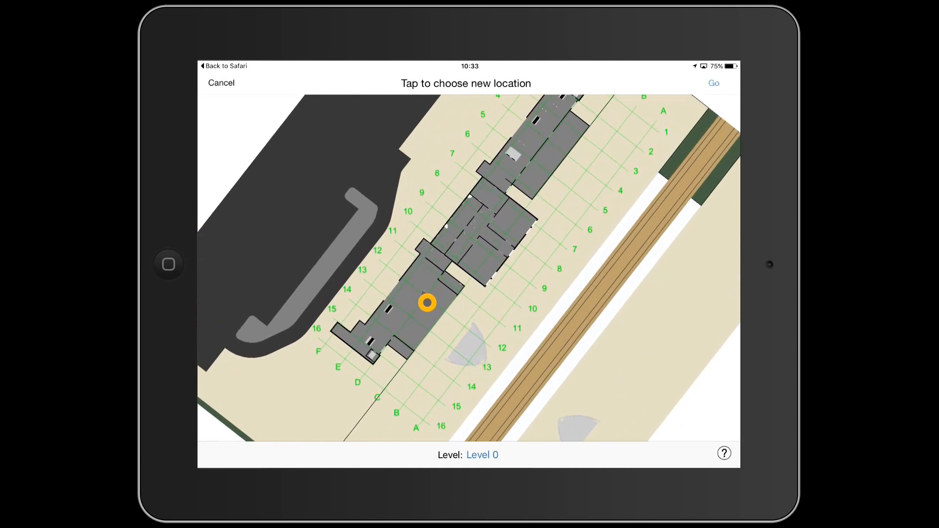
Step: Drop into the chosen Level 0 corridor spot at first-person eye level
{"action": "left_click", "coordinate": [462, 261]}
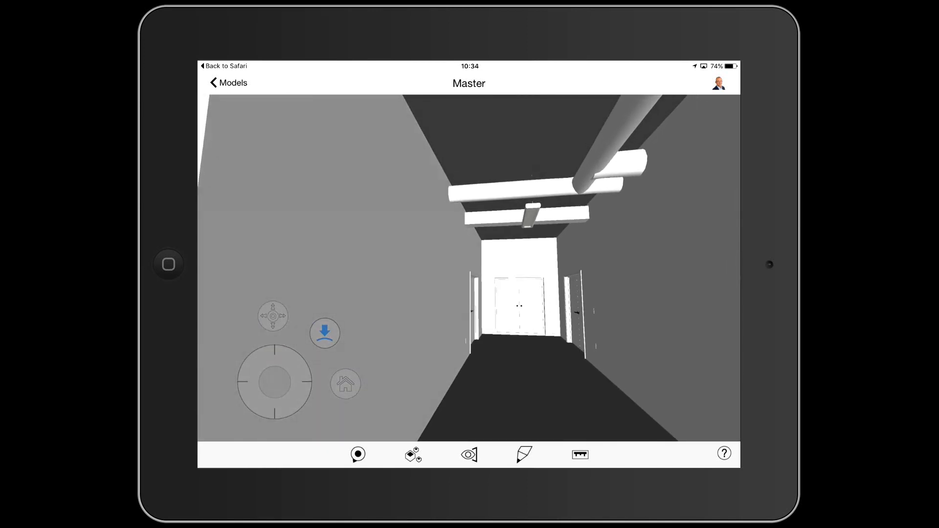
Step: Activate measure mode in the corridor view, ready for the first point
{"action": "left_click", "coordinate": [274, 385]}
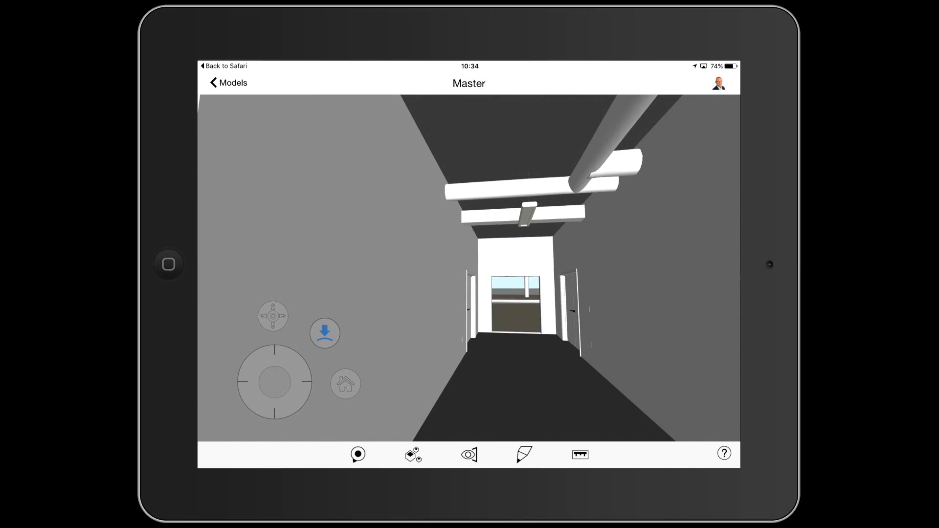
{"action": "left_click", "coordinate": [412, 454]}
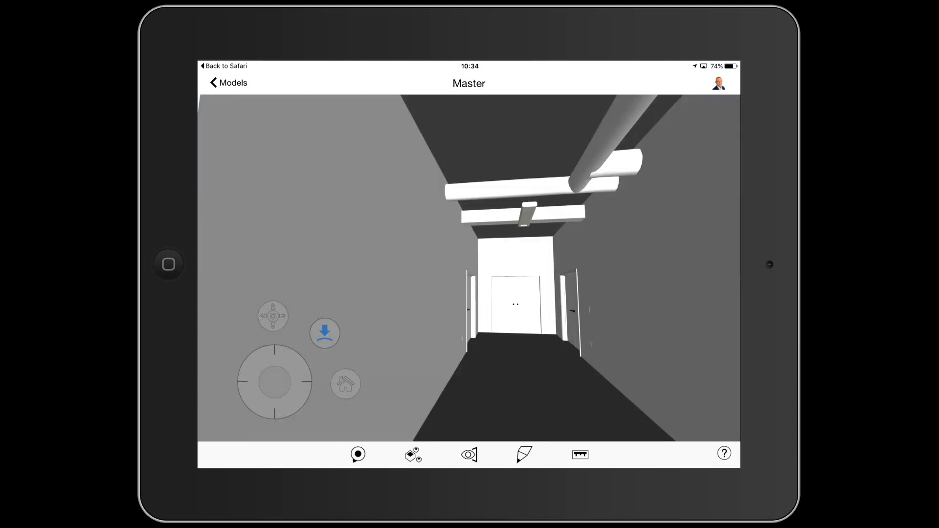
{"action": "left_click", "coordinate": [580, 455]}
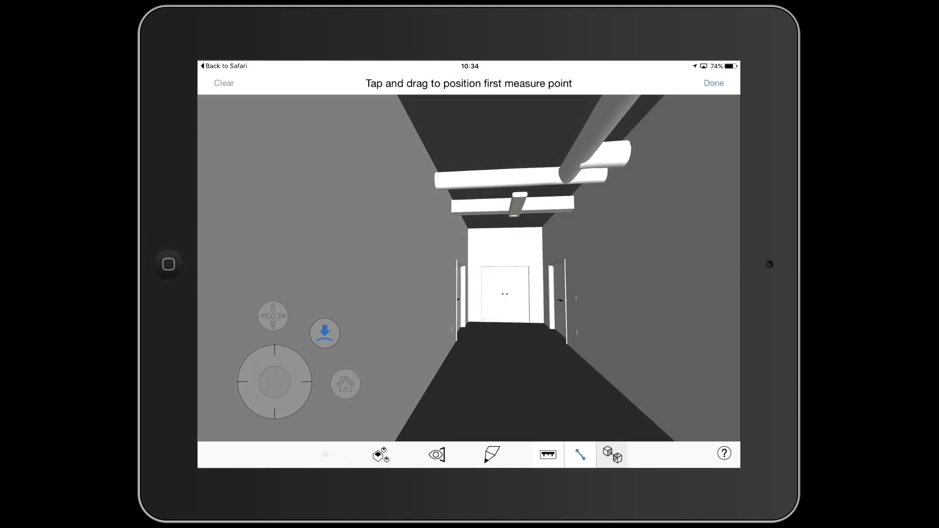